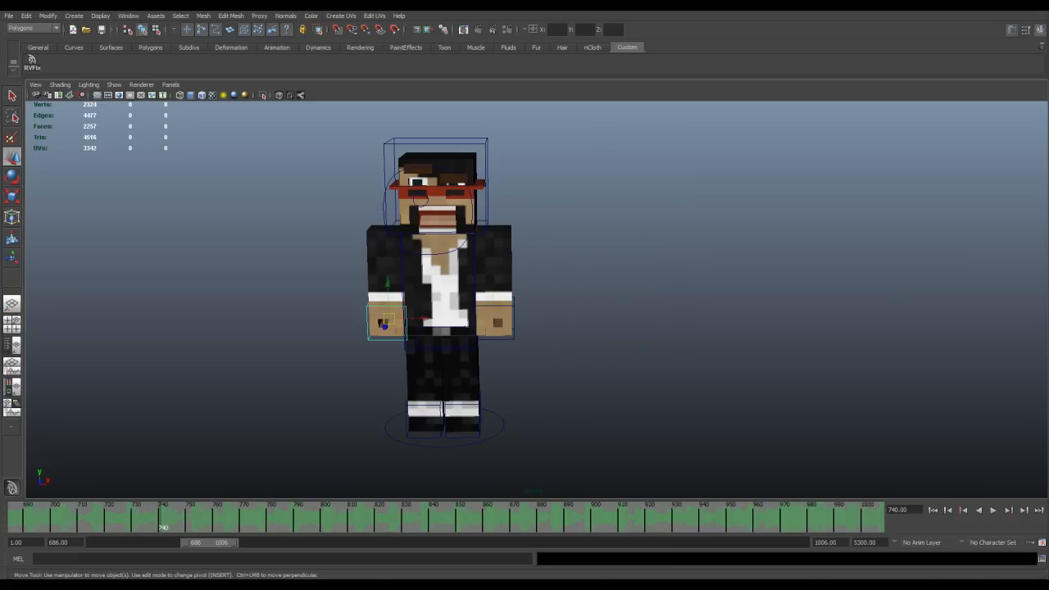
Drag in the viewport to bring the AutoWalk, Brow, Eyes, Mouth, Elbows and Dyna Rig boards beside the character
{"action": "left_click_drag", "start_coordinate": [385, 320], "coordinate": [290, 272]}
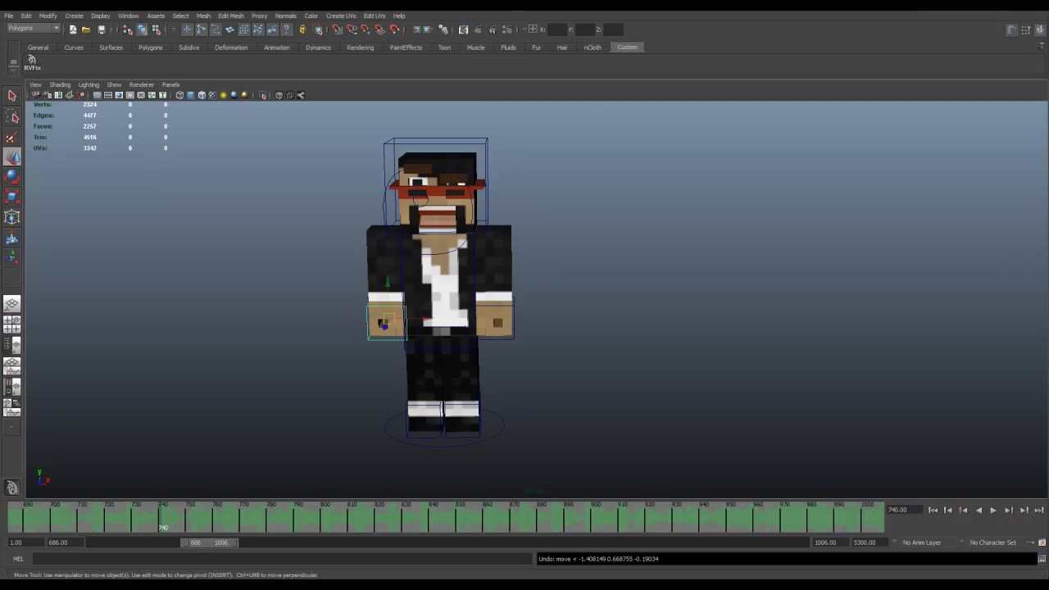
{"action": "left_click_drag", "start_coordinate": [385, 319], "coordinate": [279, 315]}
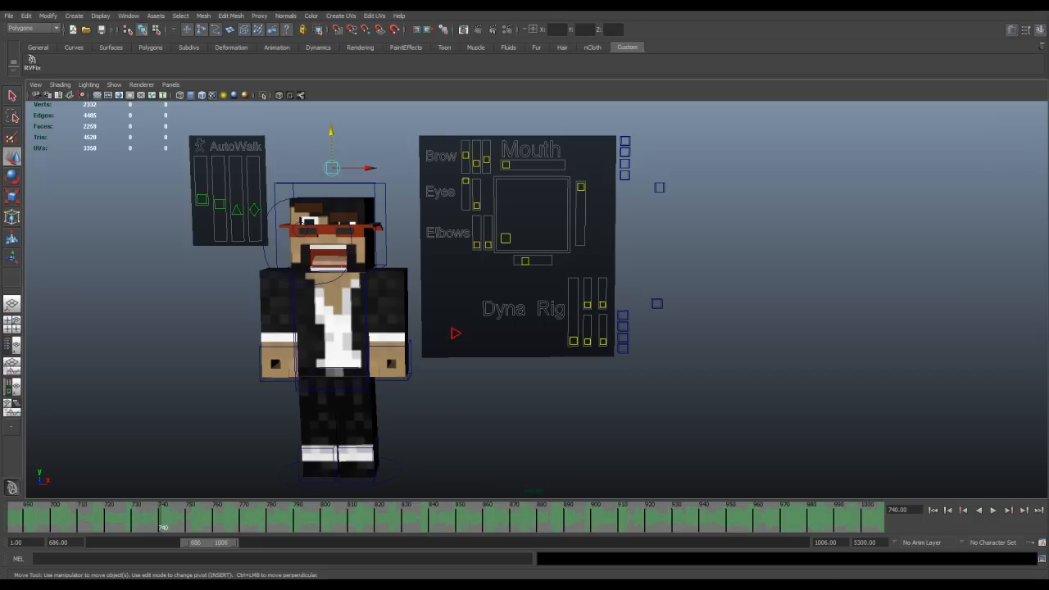
Pose the shouting mouth into a toothy grin with the Mouth board's shape handle and side slider
{"action": "left_click", "coordinate": [506, 238]}
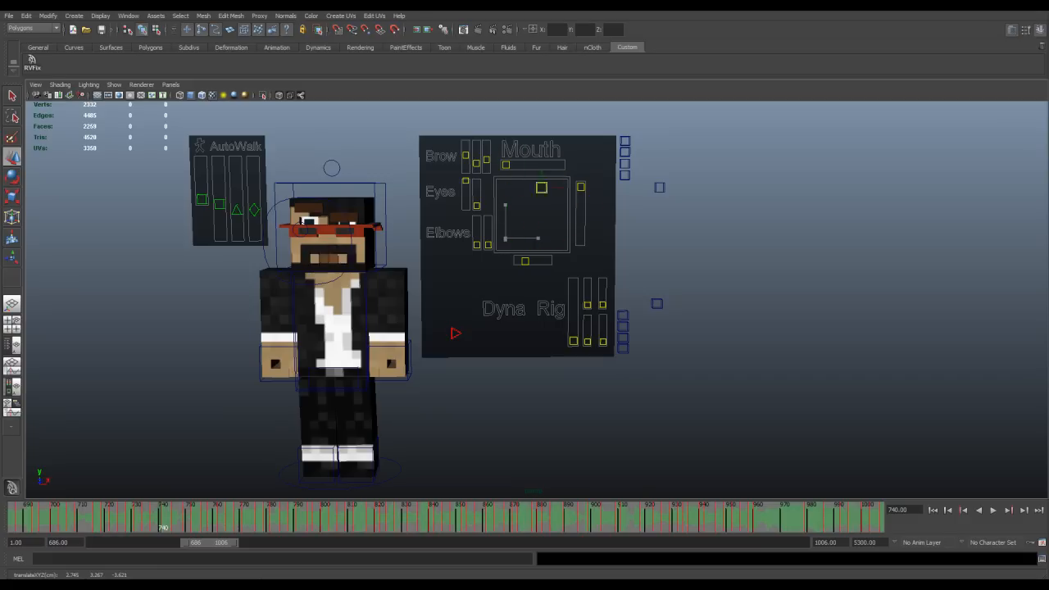
{"action": "left_click_drag", "start_coordinate": [541, 186], "coordinate": [545, 220]}
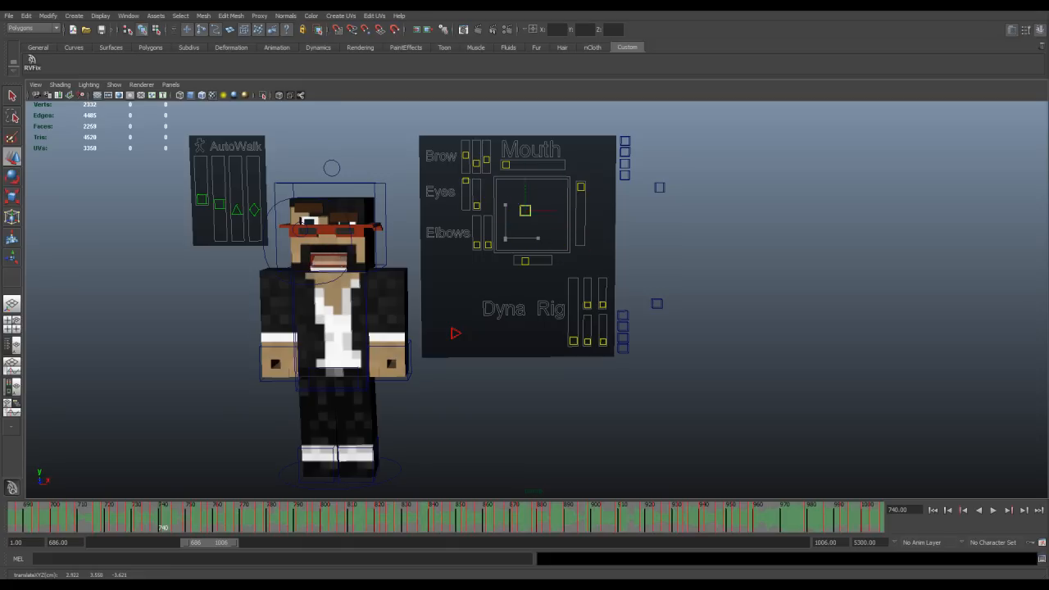
{"action": "left_click", "coordinate": [525, 209]}
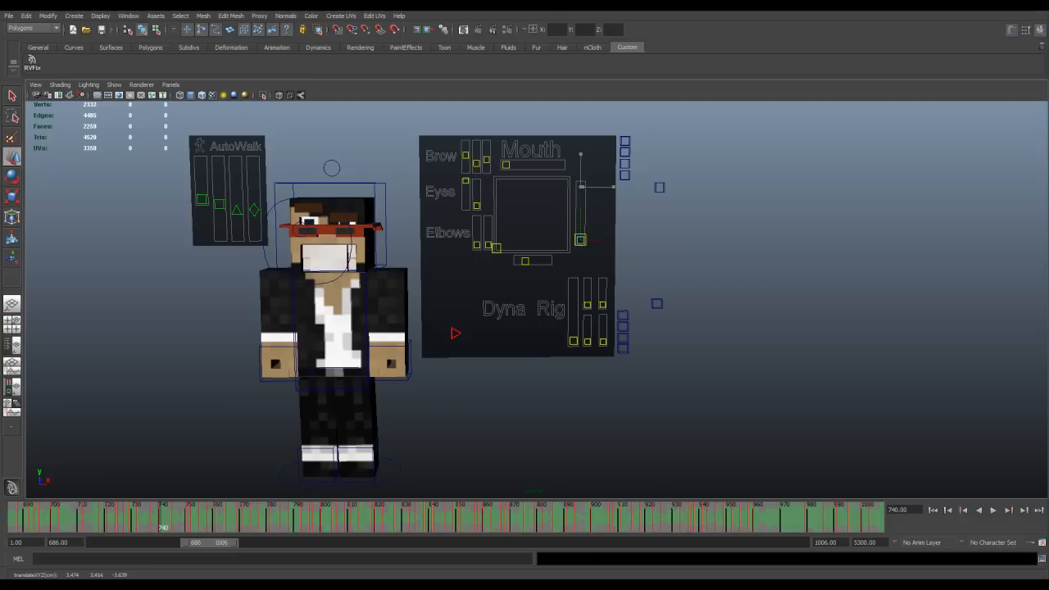
{"action": "left_click", "coordinate": [580, 187]}
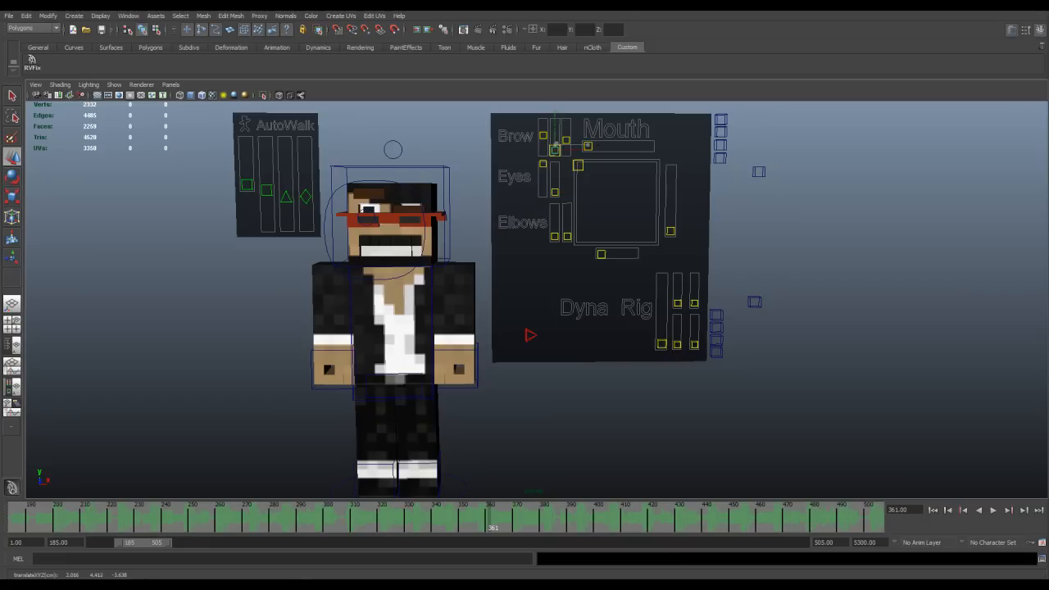
Select a control beside the Dyna Rig board
{"action": "left_click", "coordinate": [555, 146]}
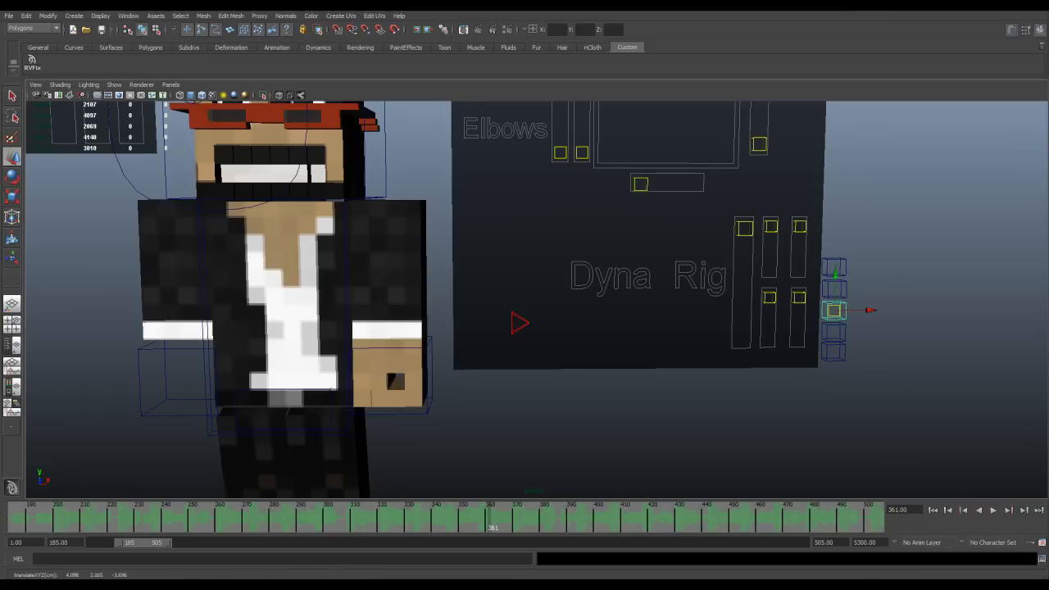
Drag a Dyna Rig control in the close-up view of the torso
{"action": "left_click_drag", "start_coordinate": [833, 310], "coordinate": [899, 288]}
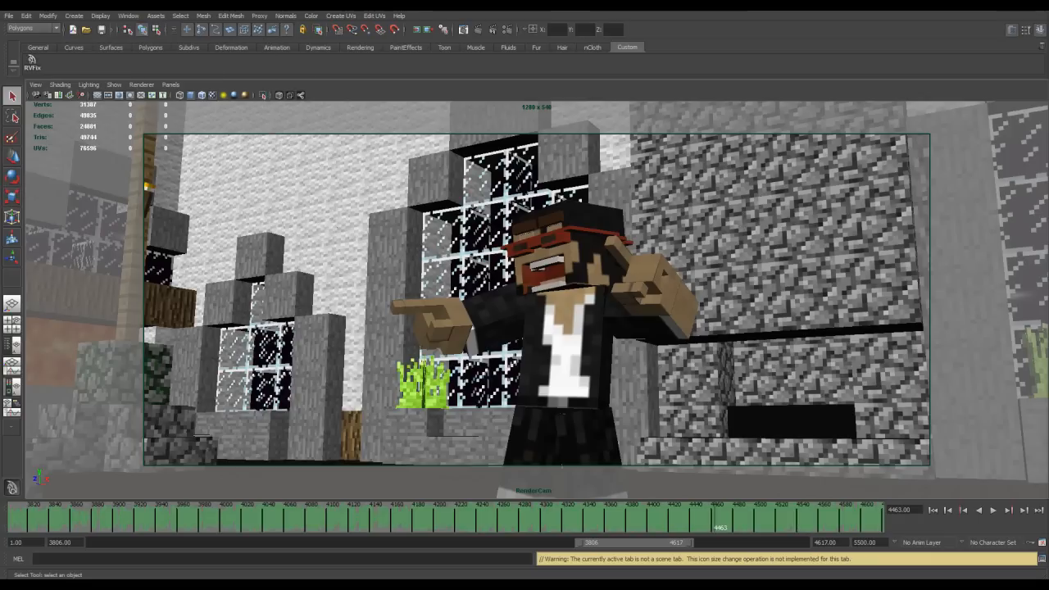
Open the Panels camera list for the singing club scene's viewport
{"action": "left_click", "coordinate": [170, 85]}
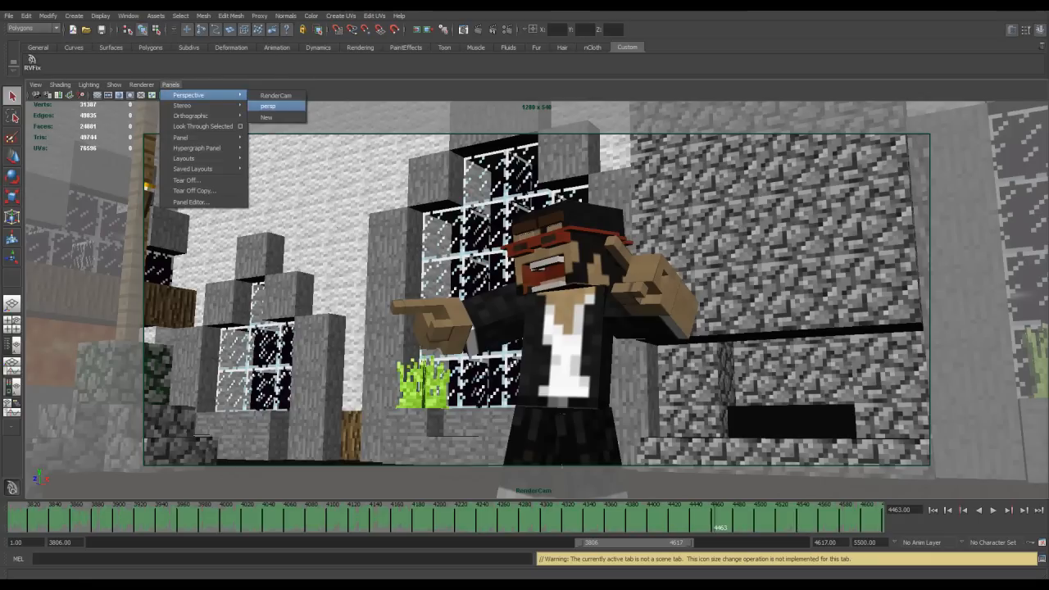
Look through the default perspective camera and play the singing animation, then stop it
{"action": "left_click", "coordinate": [268, 105]}
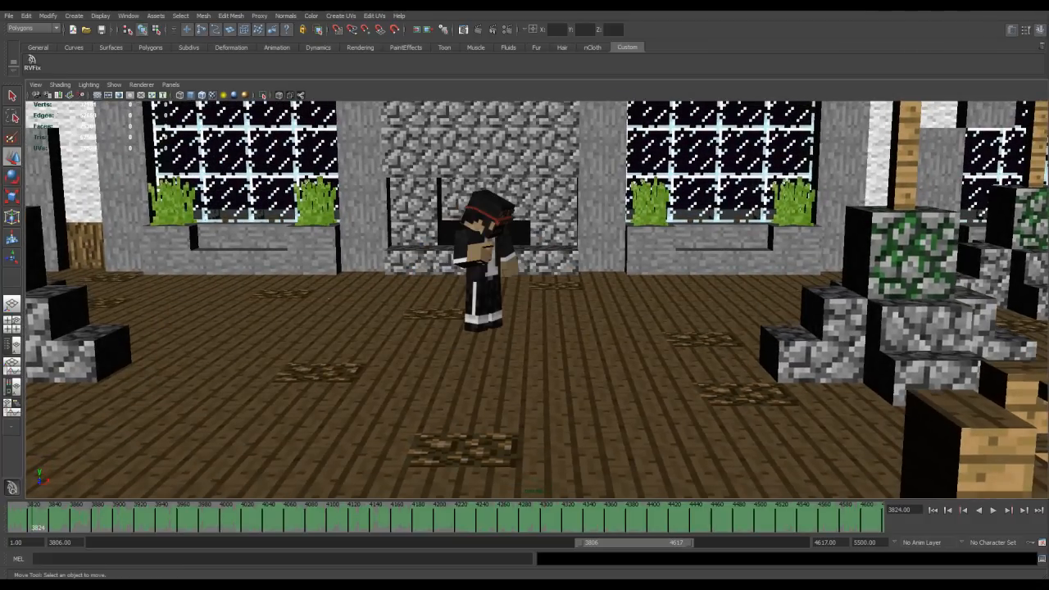
{"action": "left_click", "coordinate": [993, 510]}
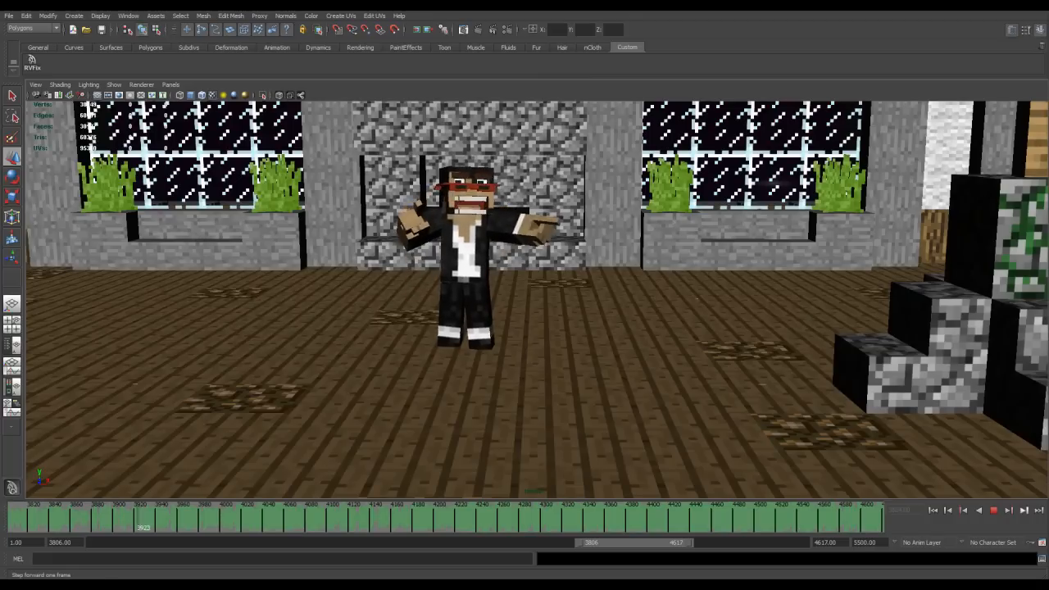
{"action": "left_click", "coordinate": [992, 510]}
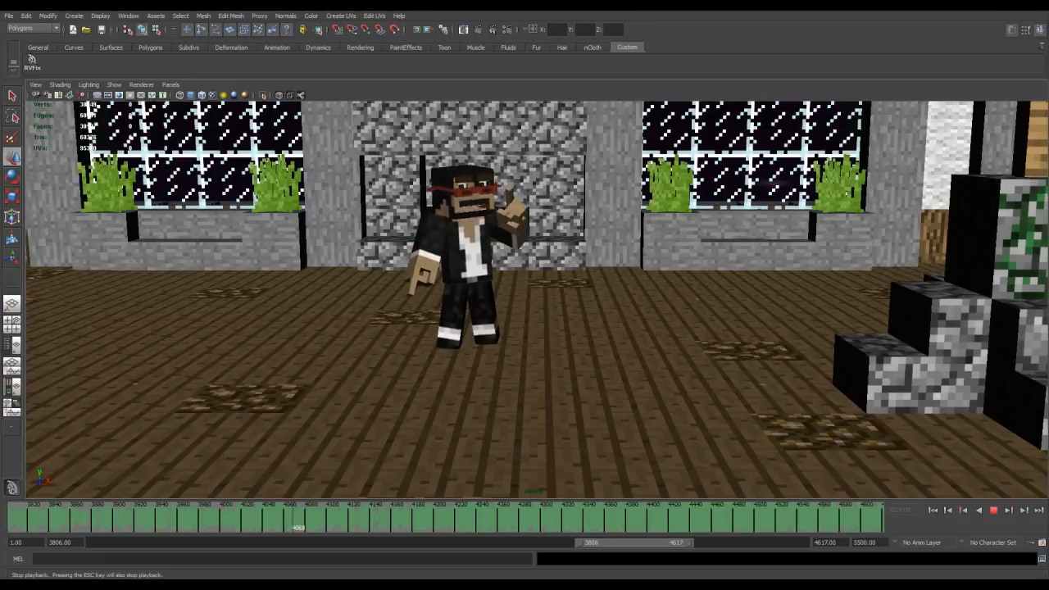
{"action": "left_click", "coordinate": [1006, 510]}
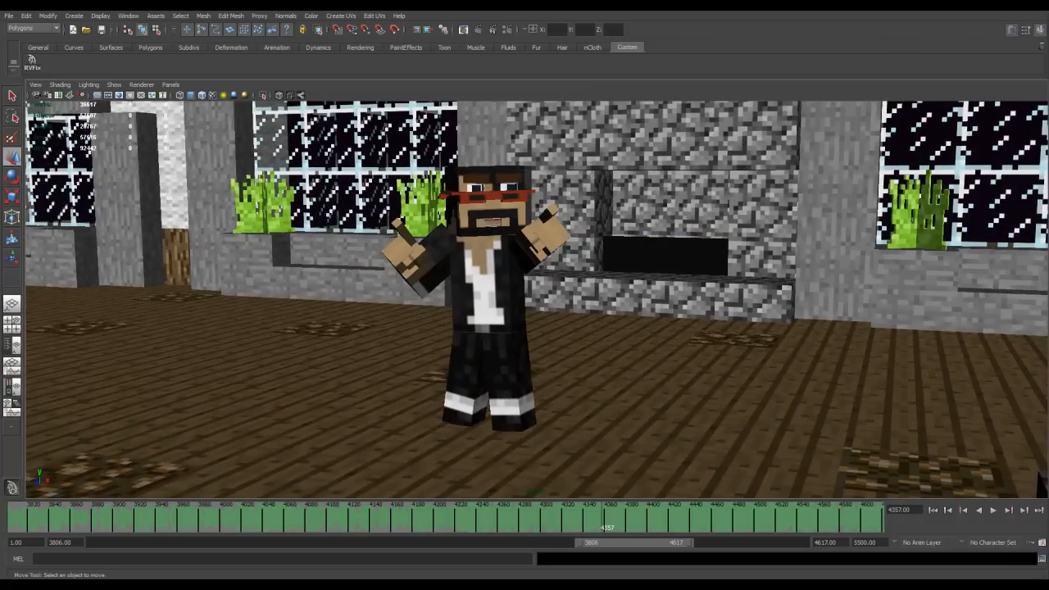
Open a viewport menu and use the playback controls to reach frame 4285 with the whole hall framed
{"action": "left_click", "coordinate": [113, 84]}
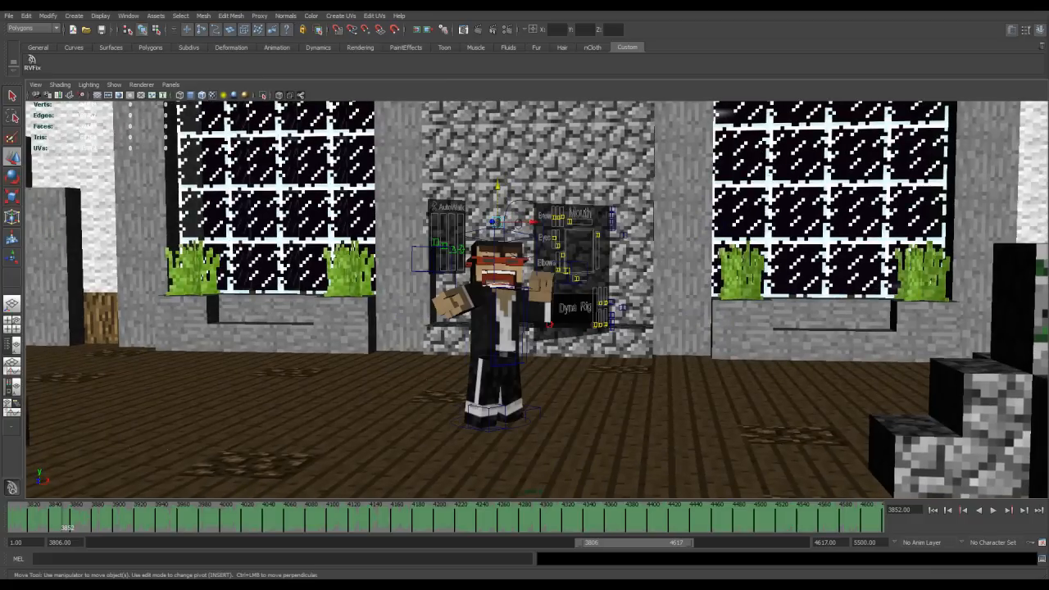
{"action": "left_click", "coordinate": [991, 510]}
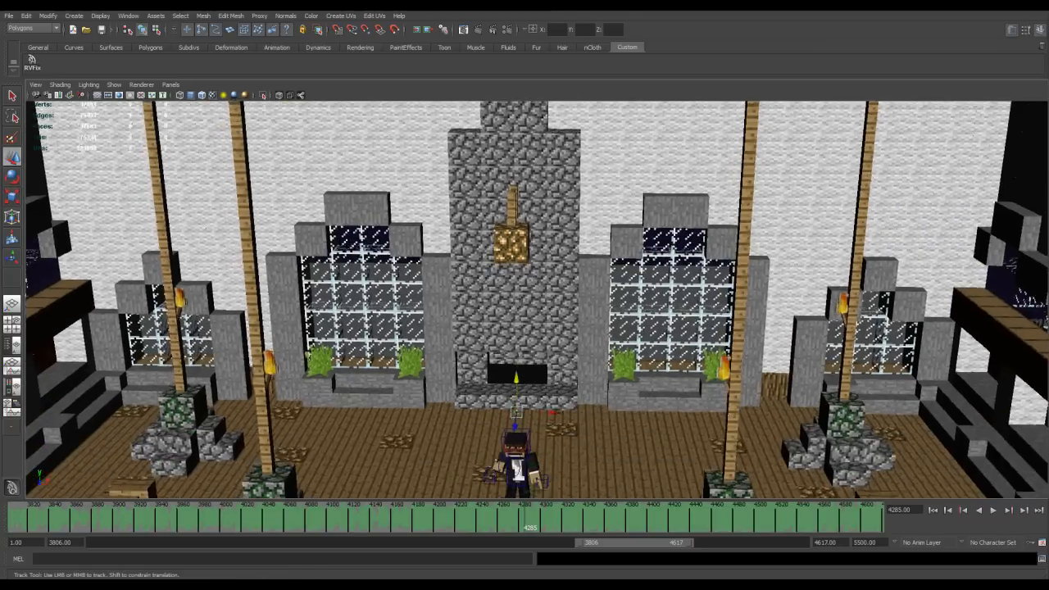
Change the object types in the viewport Show menu so the rig controls appear
{"action": "left_click", "coordinate": [114, 85]}
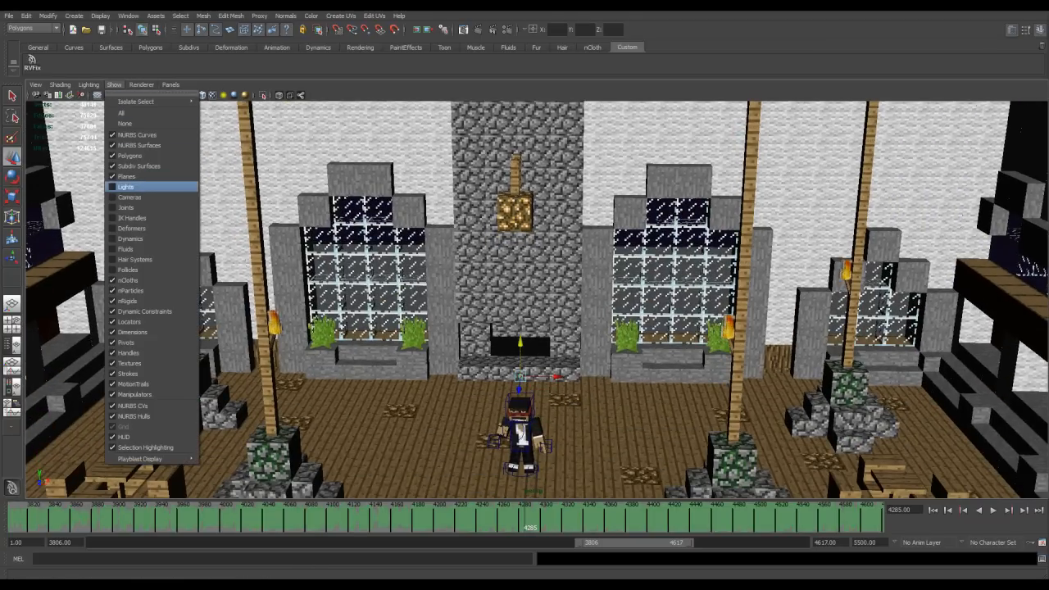
{"action": "left_click", "coordinate": [125, 187]}
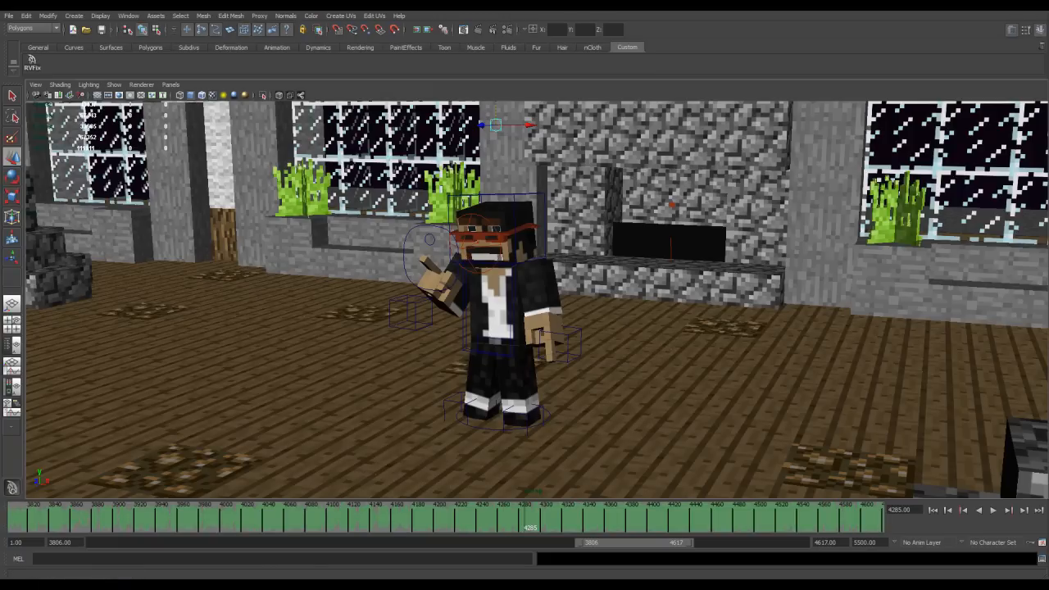
Toggle another Show menu object type, then look through the RenderCam camera
{"action": "left_click", "coordinate": [114, 85]}
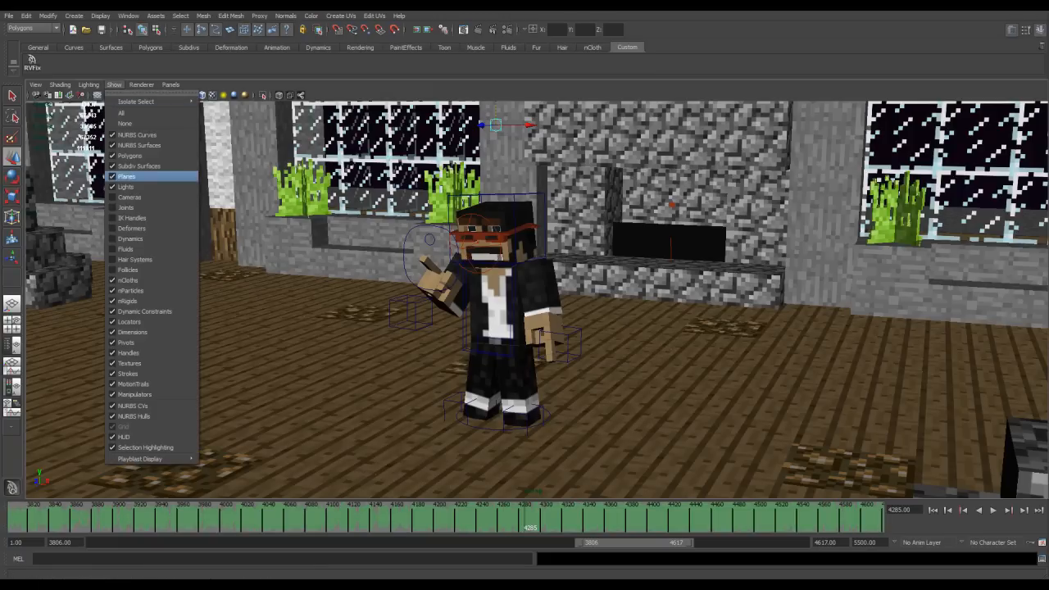
{"action": "left_click", "coordinate": [126, 176]}
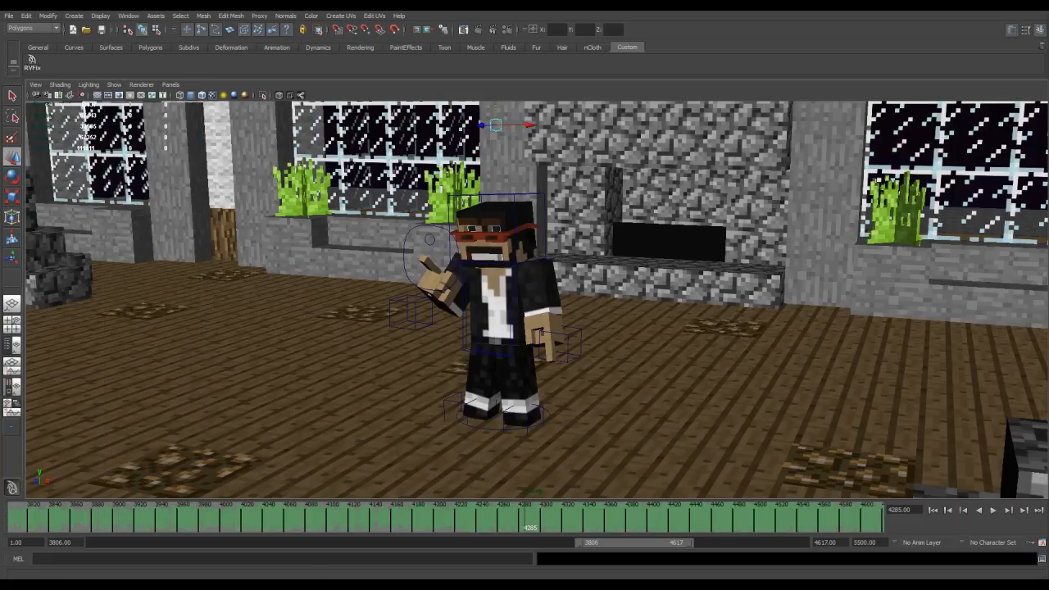
{"action": "left_click", "coordinate": [170, 85]}
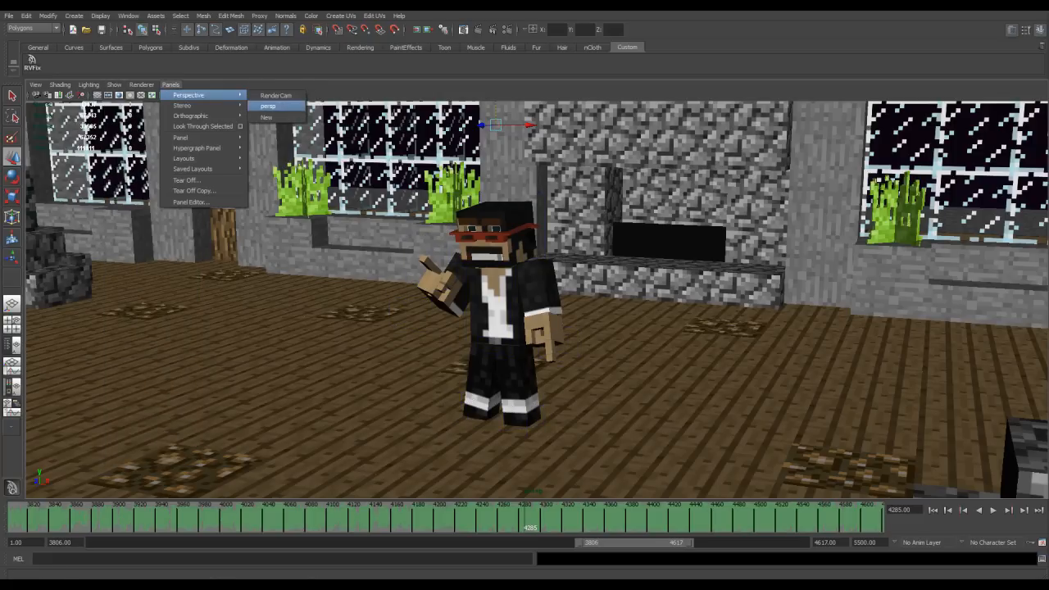
{"action": "left_click", "coordinate": [276, 95]}
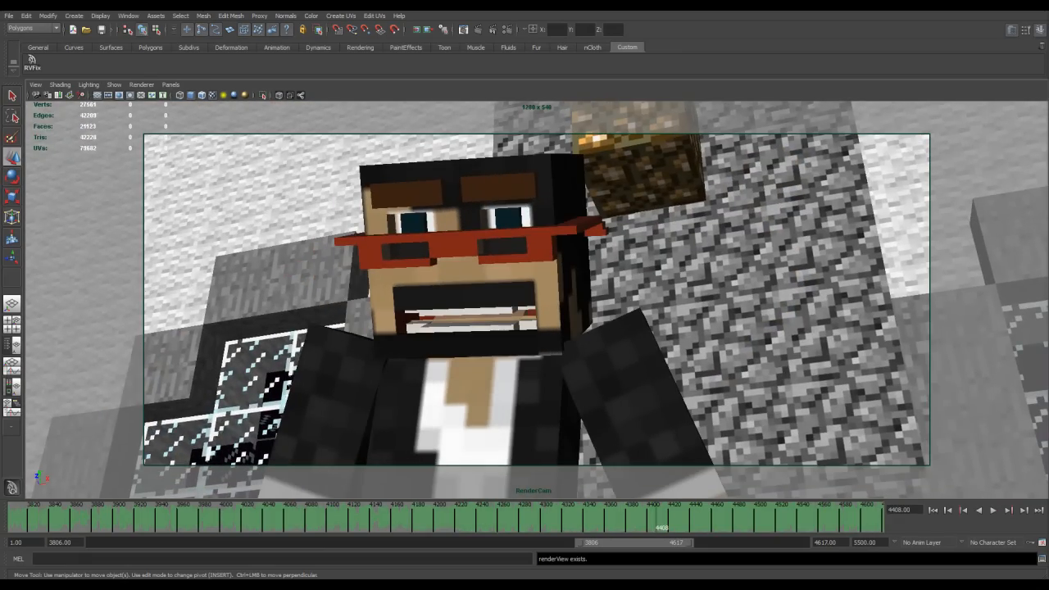
Open the Panels menu to leave the render camera view
{"action": "left_click", "coordinate": [171, 84]}
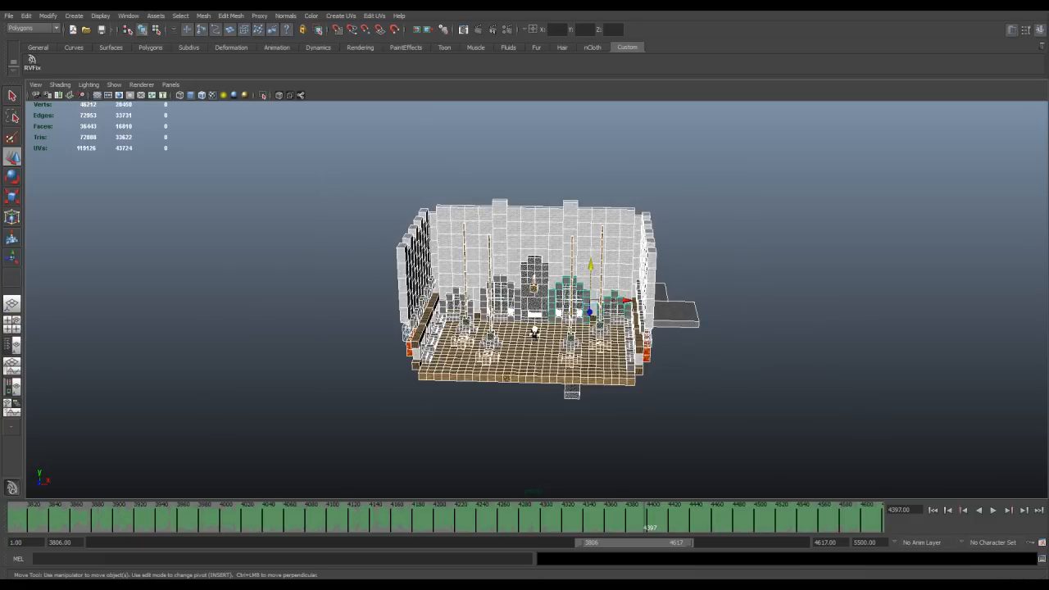
Open the Render Settings window from the Rendering shelf to choose a renderer
{"action": "left_click", "coordinate": [360, 47]}
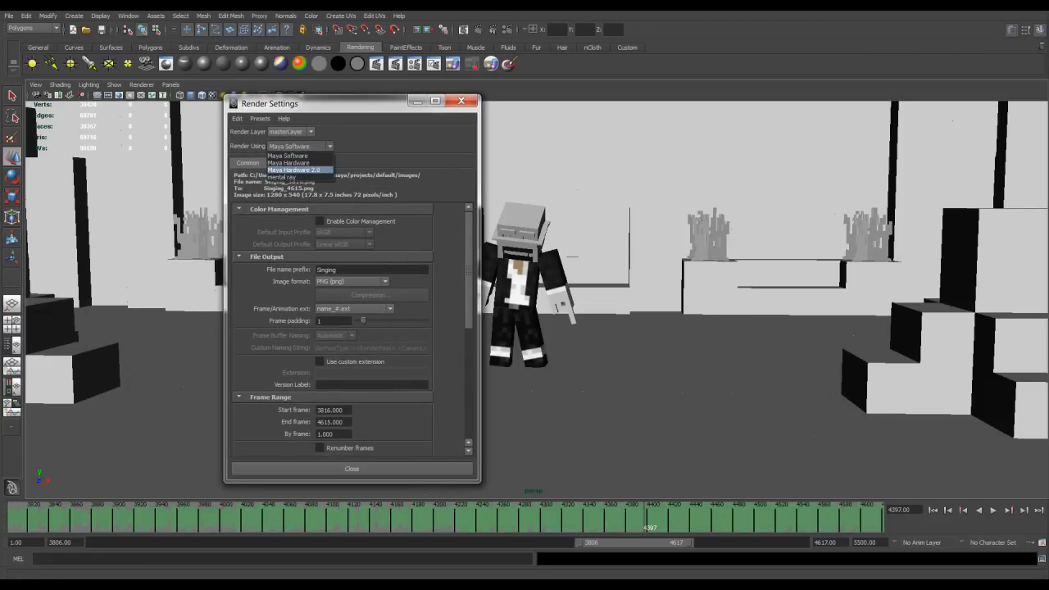
Render with Maya Hardware 2.0 and enable screen-space ambient occlusion at amount 1.250
{"action": "left_click", "coordinate": [298, 169]}
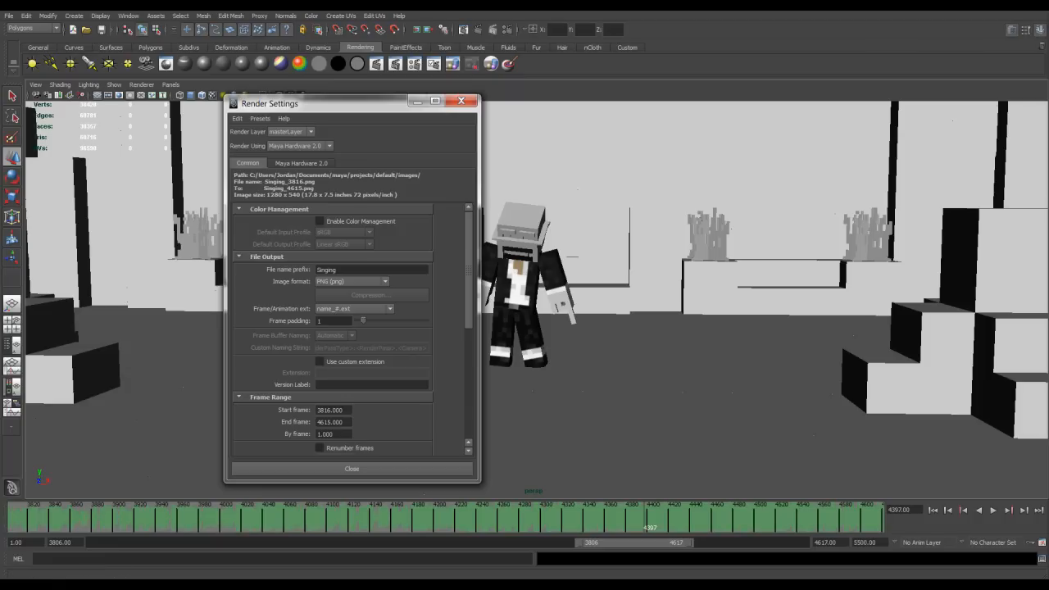
{"action": "left_click", "coordinate": [300, 162]}
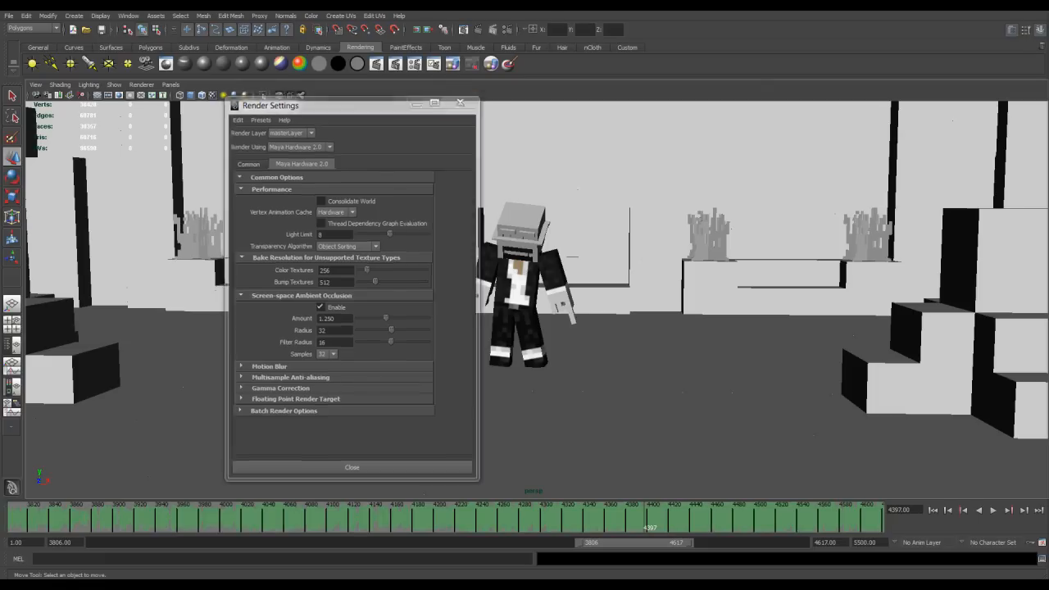
{"action": "left_click", "coordinate": [351, 467]}
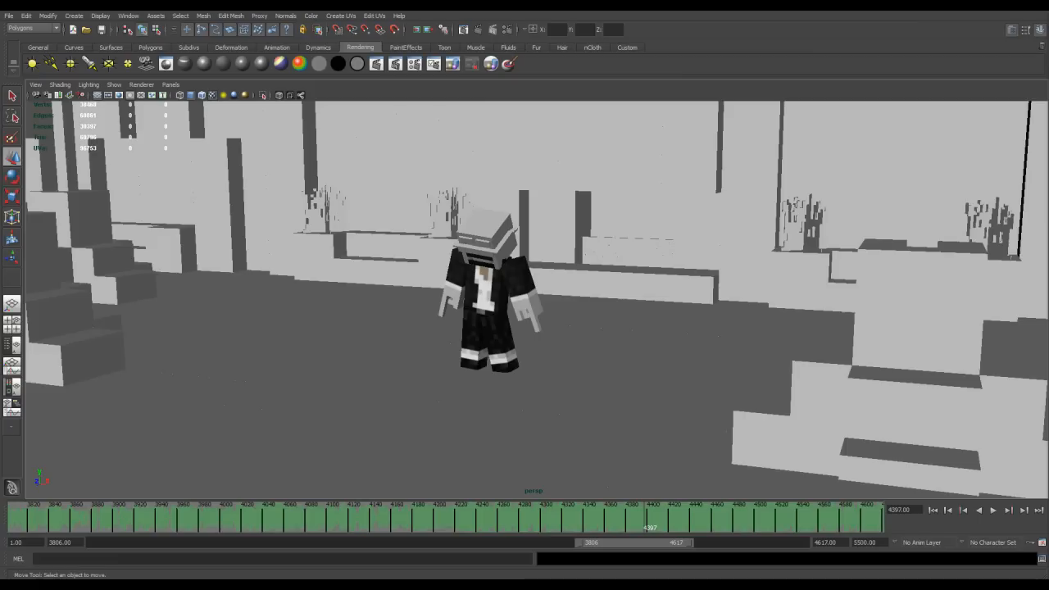
Preview the singer's shot through RenderCam, then return to the persp camera
{"action": "left_click", "coordinate": [171, 84]}
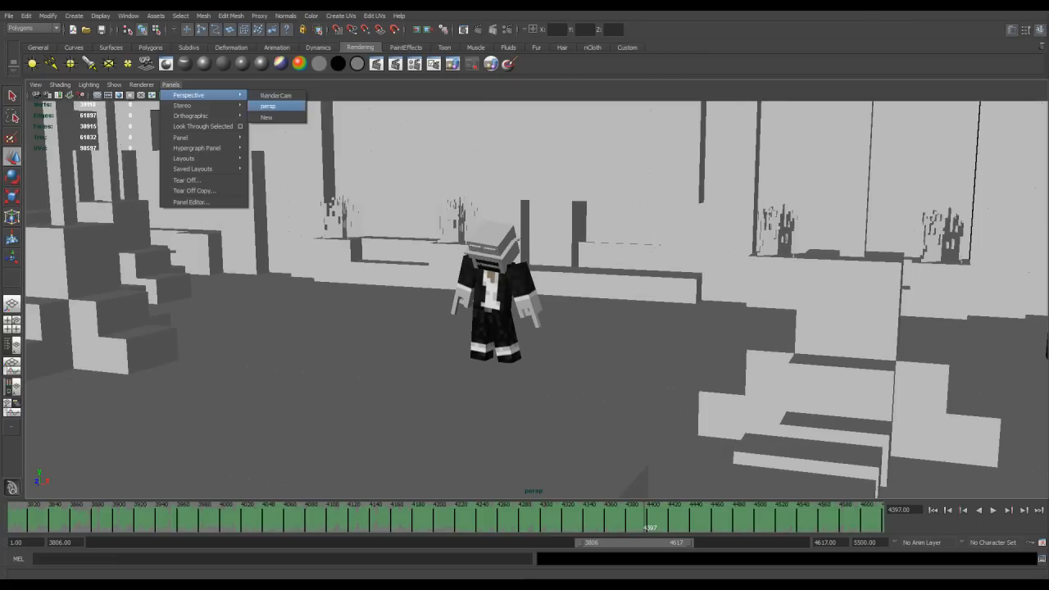
{"action": "left_click", "coordinate": [267, 106]}
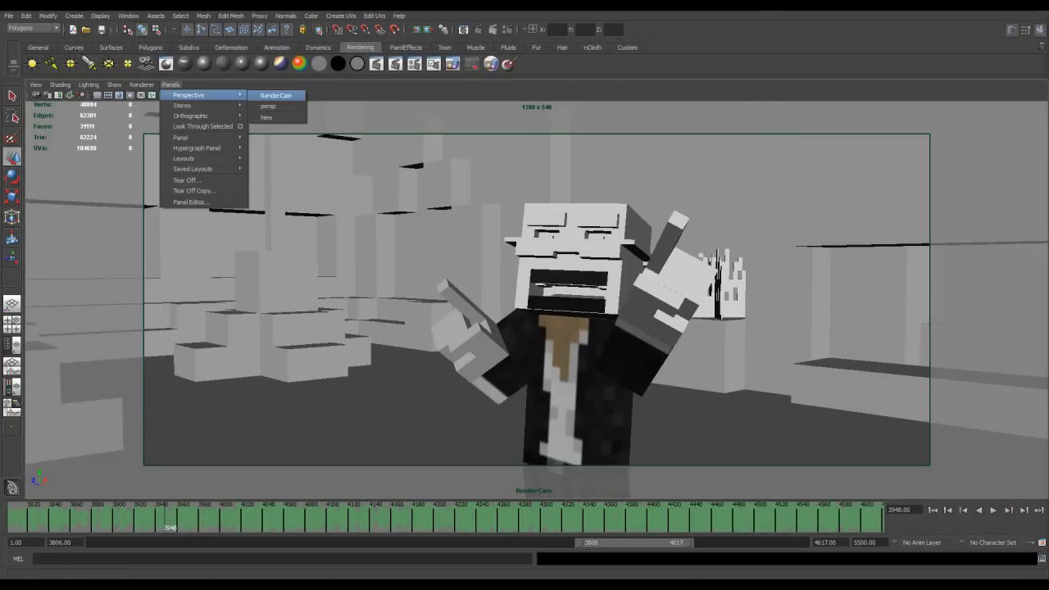
{"action": "left_click", "coordinate": [268, 106]}
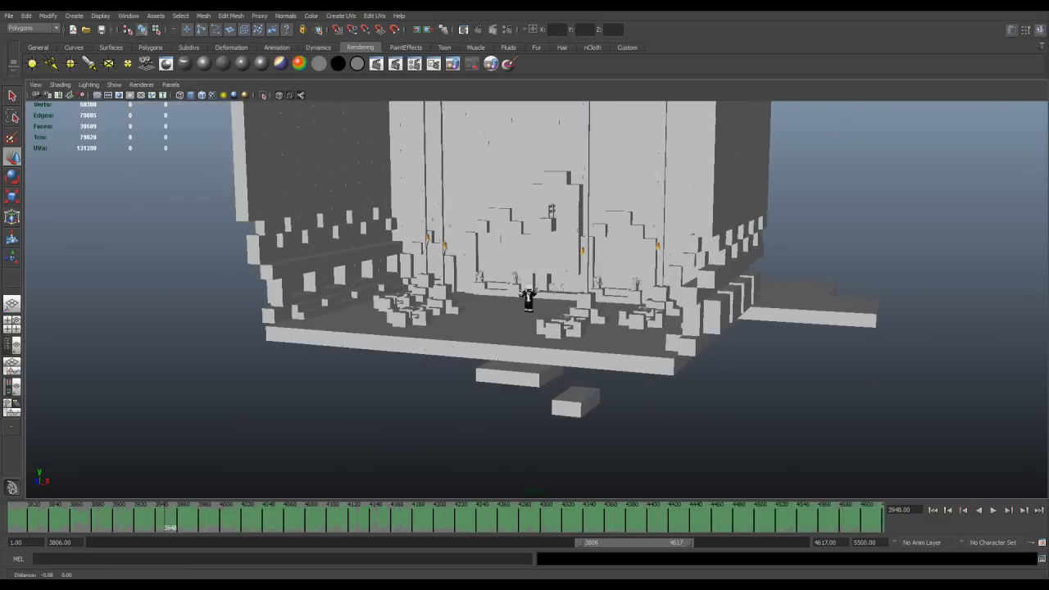
Move the persp view back inside the club facing the singer among the tables
{"action": "left_click", "coordinate": [141, 84]}
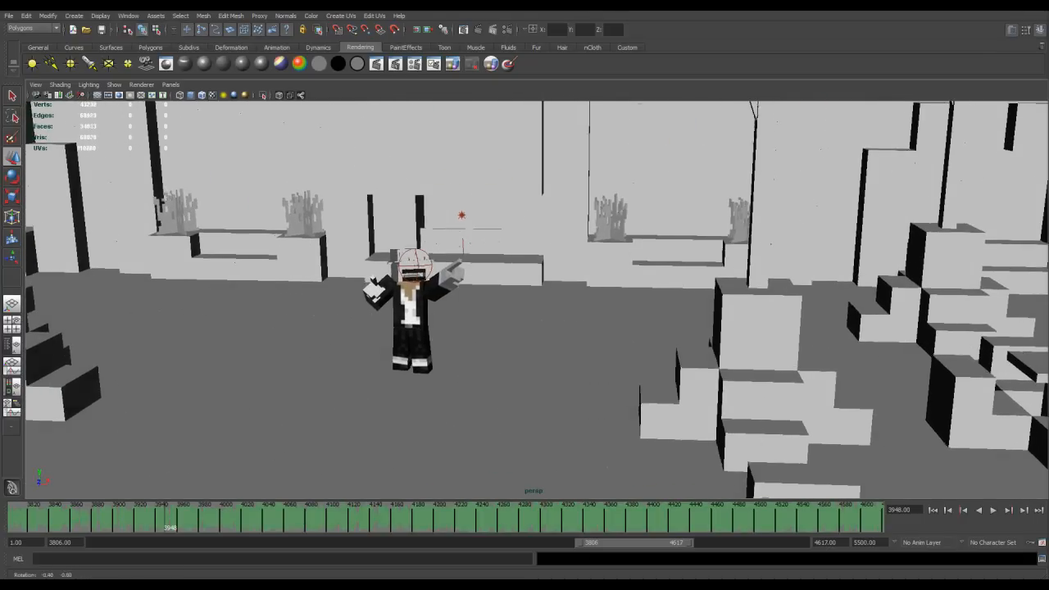
{"action": "left_click", "coordinate": [9, 15]}
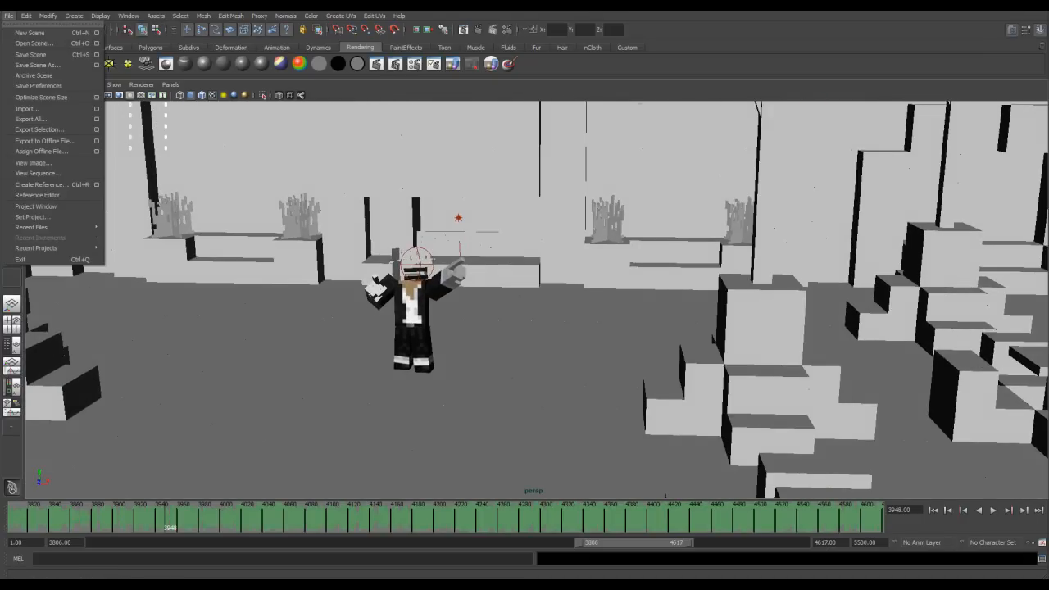
Start opening another scene and answer the save prompt for Scene_Singing.ma
{"action": "left_click", "coordinate": [33, 43]}
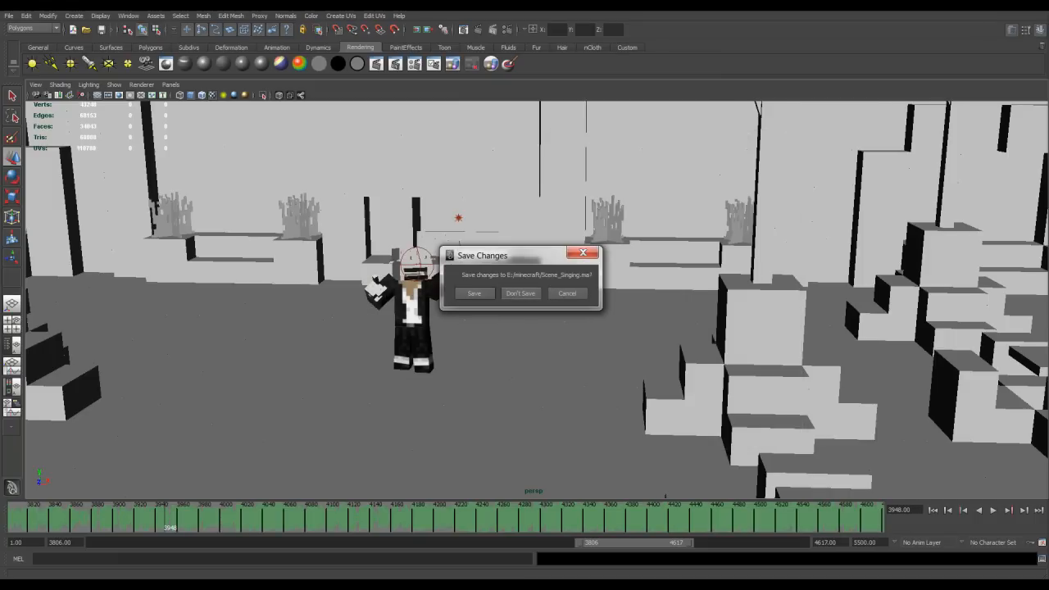
{"action": "left_click", "coordinate": [521, 294]}
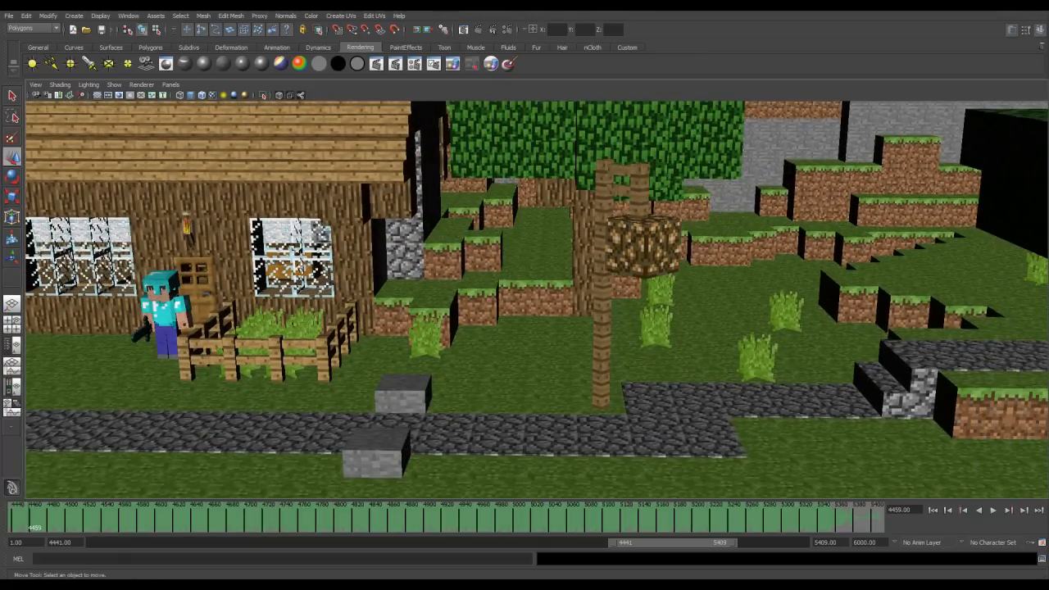
Play the fight scene animation of Steve swinging his sword at creepers
{"action": "left_click", "coordinate": [993, 510]}
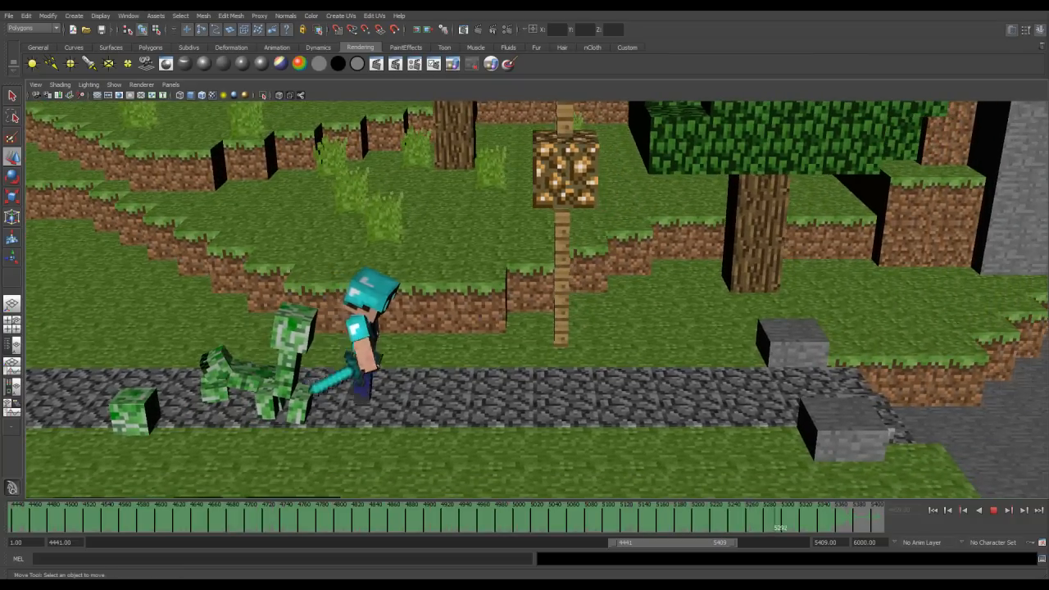
Stop and replay the fight animation, letting it reach frame 5391 on the fallen creepers
{"action": "left_click", "coordinate": [993, 510]}
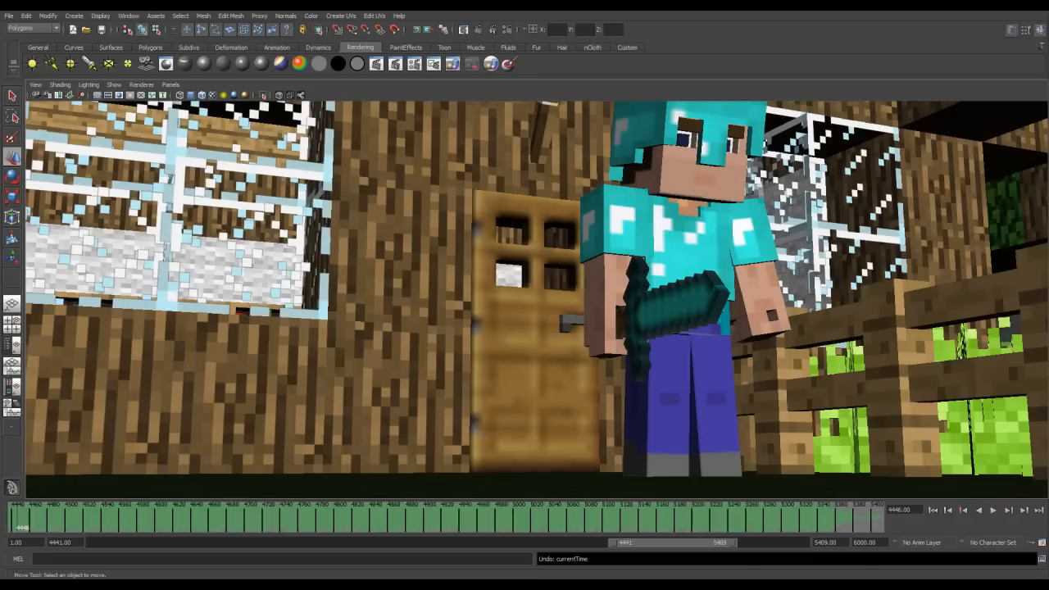
{"action": "left_click", "coordinate": [992, 510]}
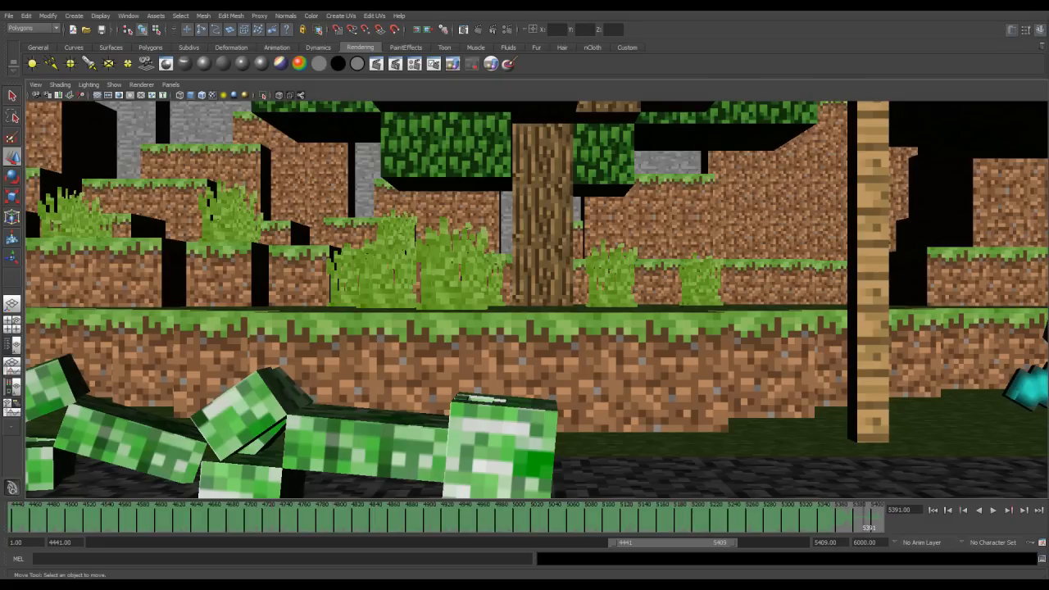
{"action": "left_click", "coordinate": [170, 85]}
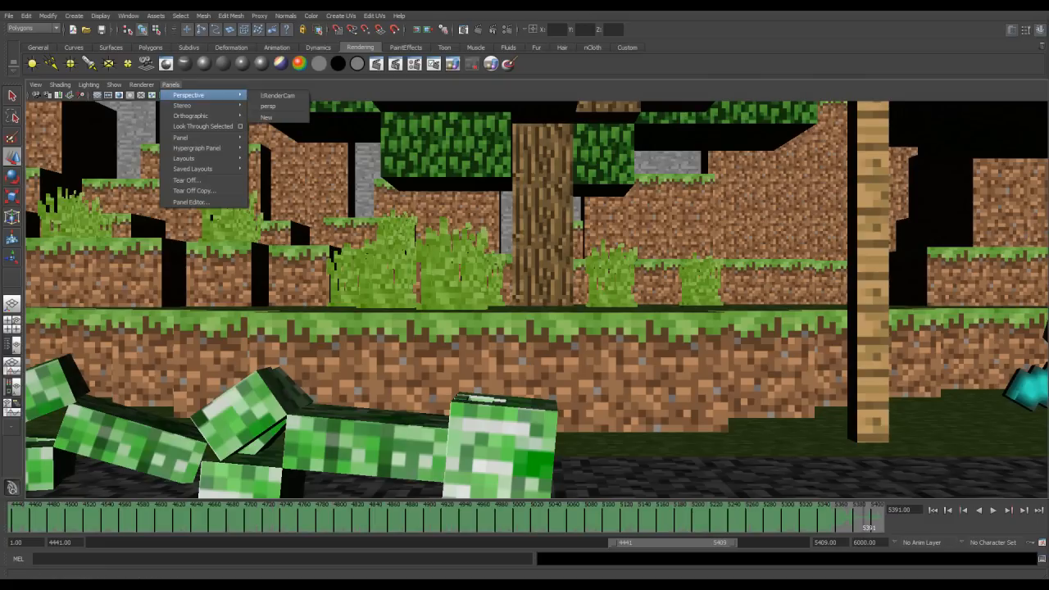